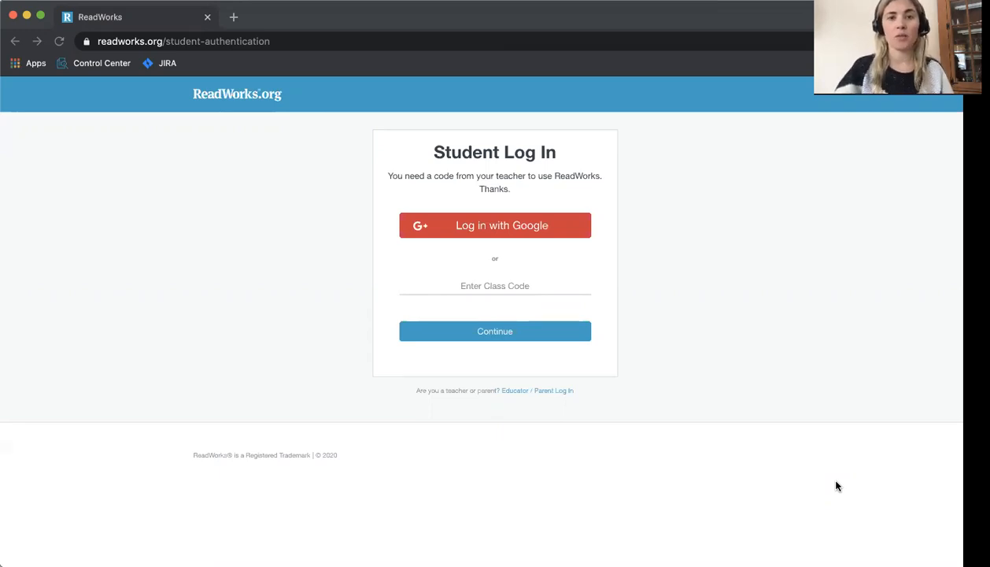
pyautogui.moveTo(211, 46)
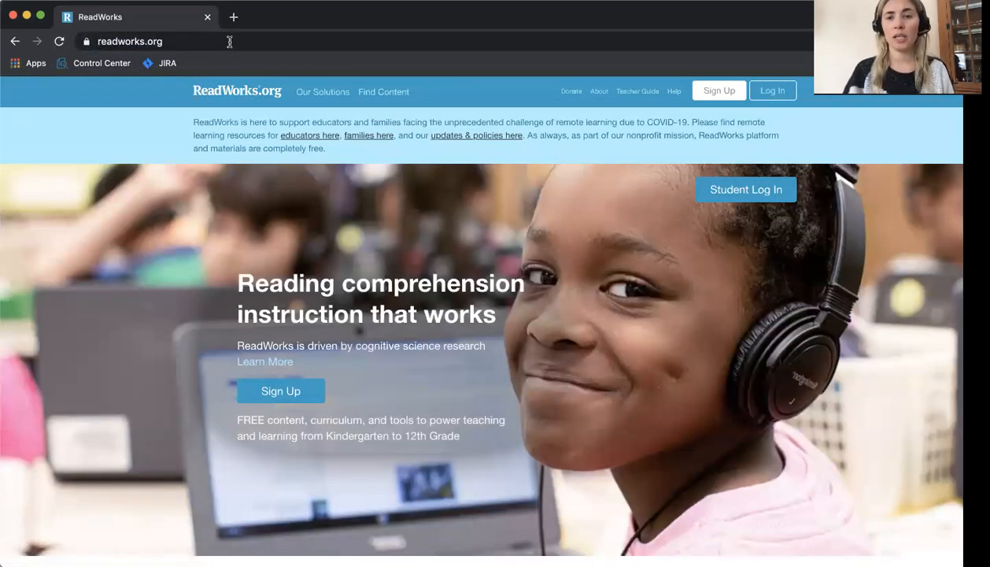
pyautogui.moveTo(746, 189)
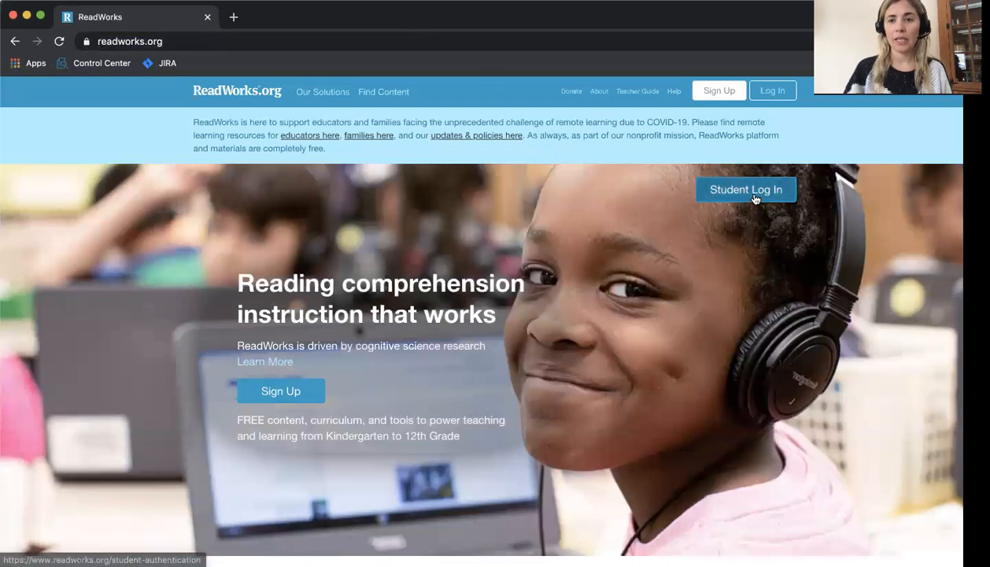
# Go to the Student Log In page from the ReadWorks home page.
pyautogui.click(746, 188)
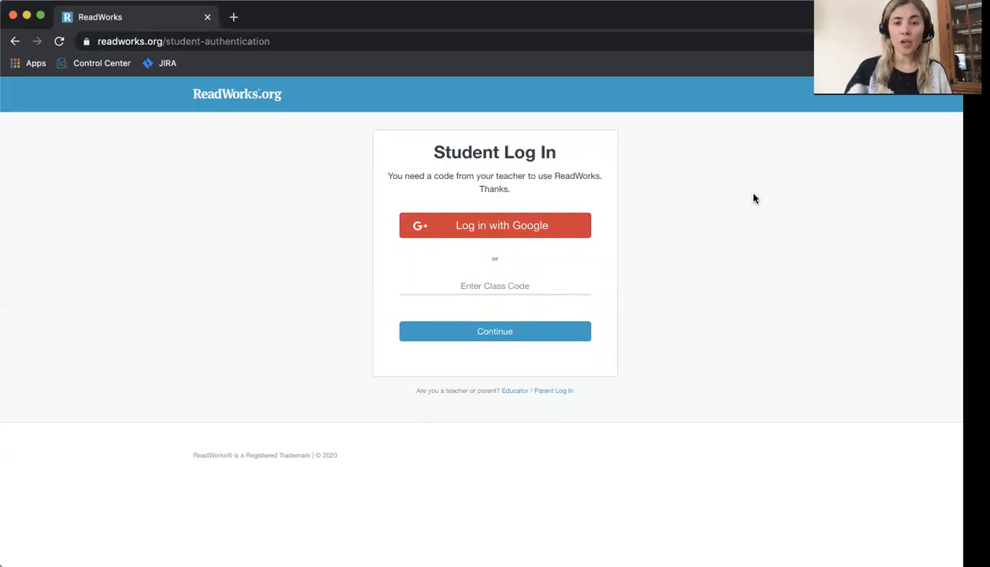
pyautogui.moveTo(693, 242)
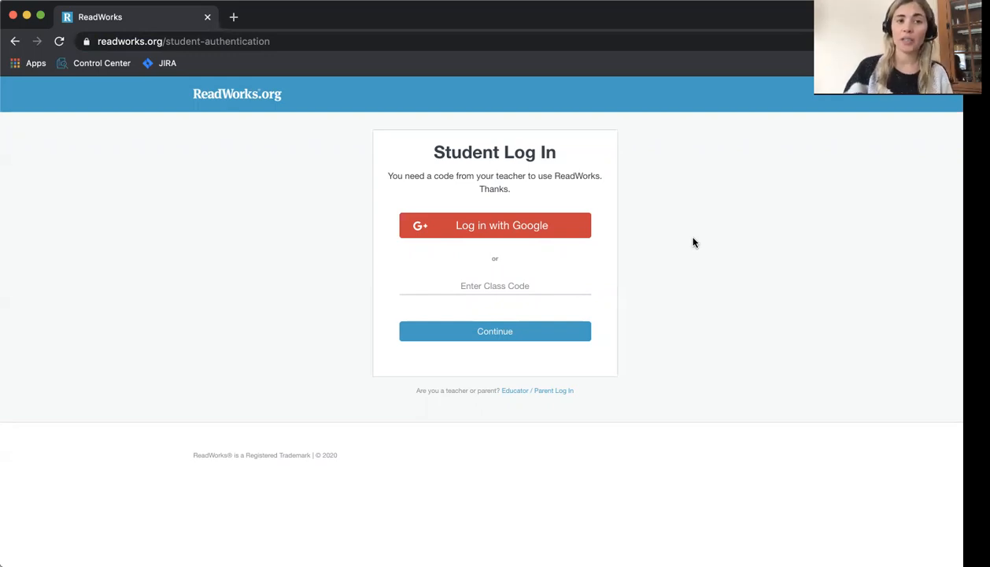
pyautogui.moveTo(510, 326)
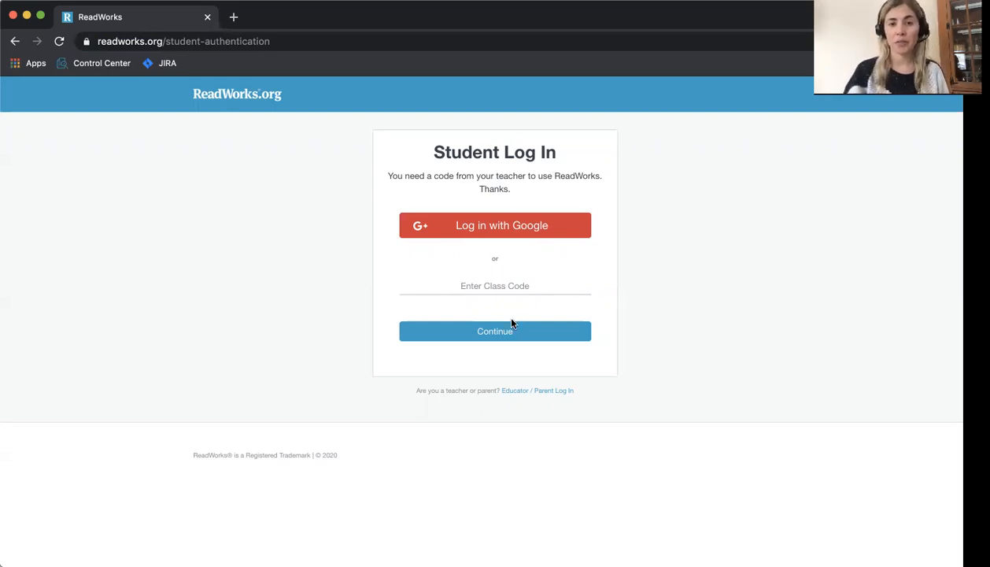
pyautogui.click(494, 285)
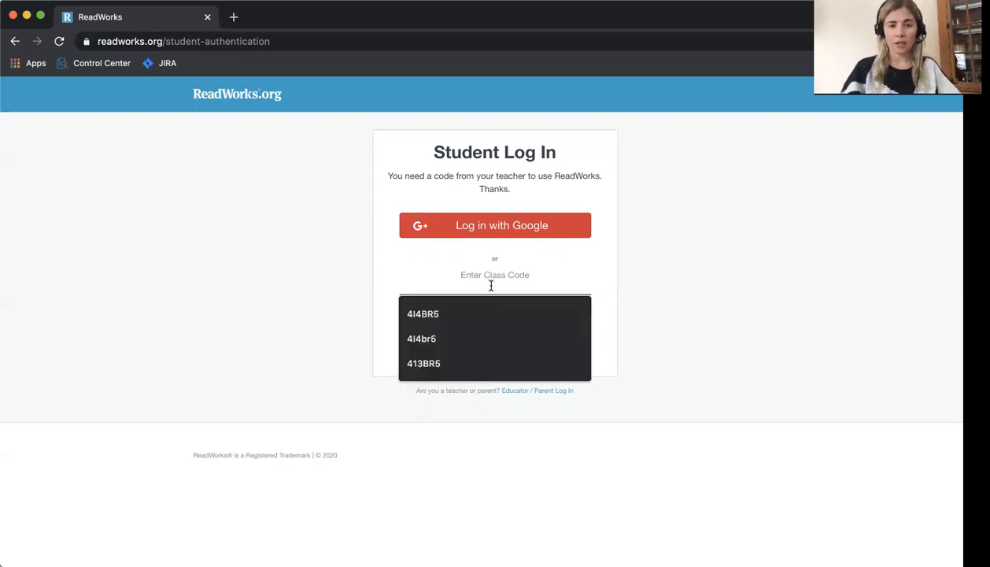
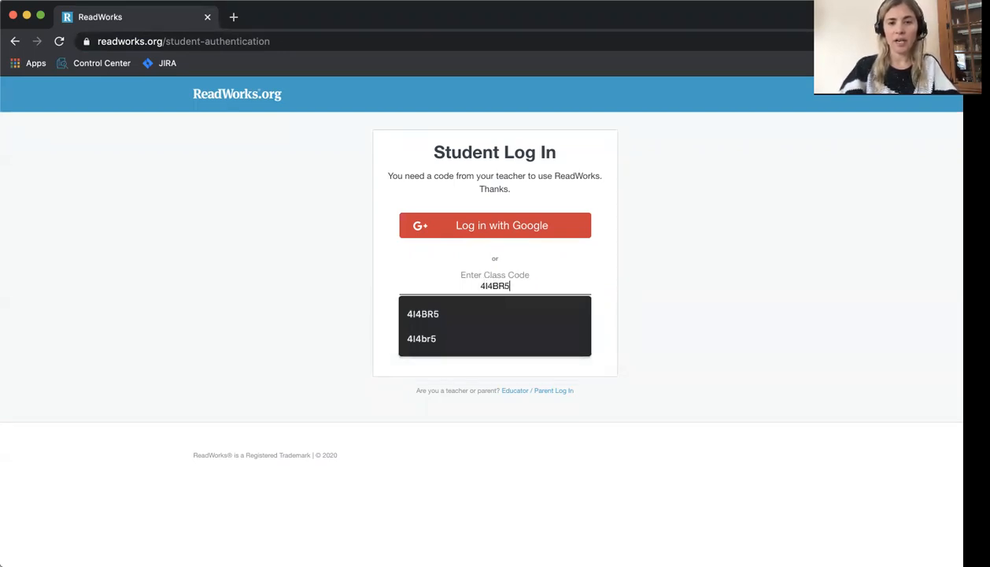
pyautogui.moveTo(550, 258)
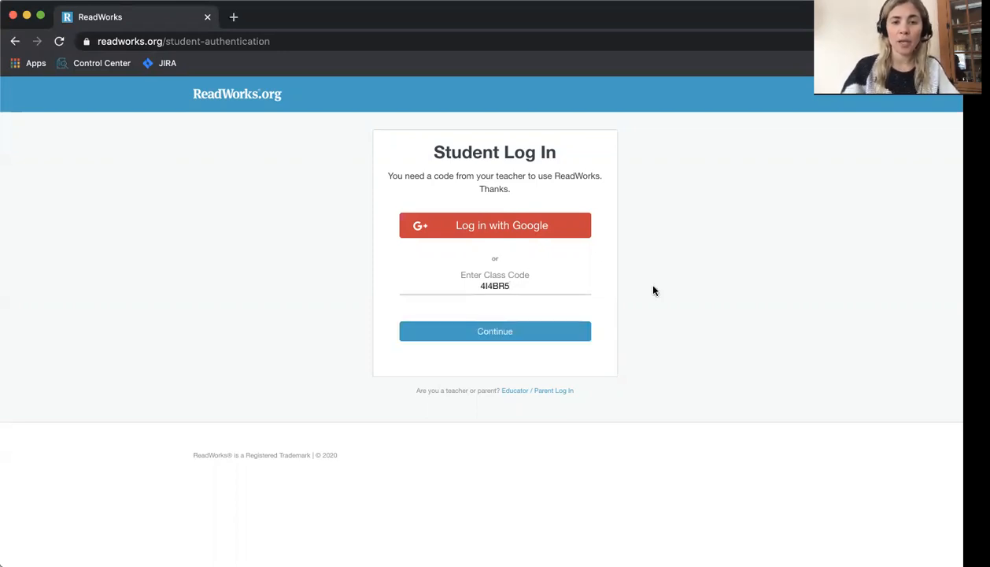
pyautogui.moveTo(658, 316)
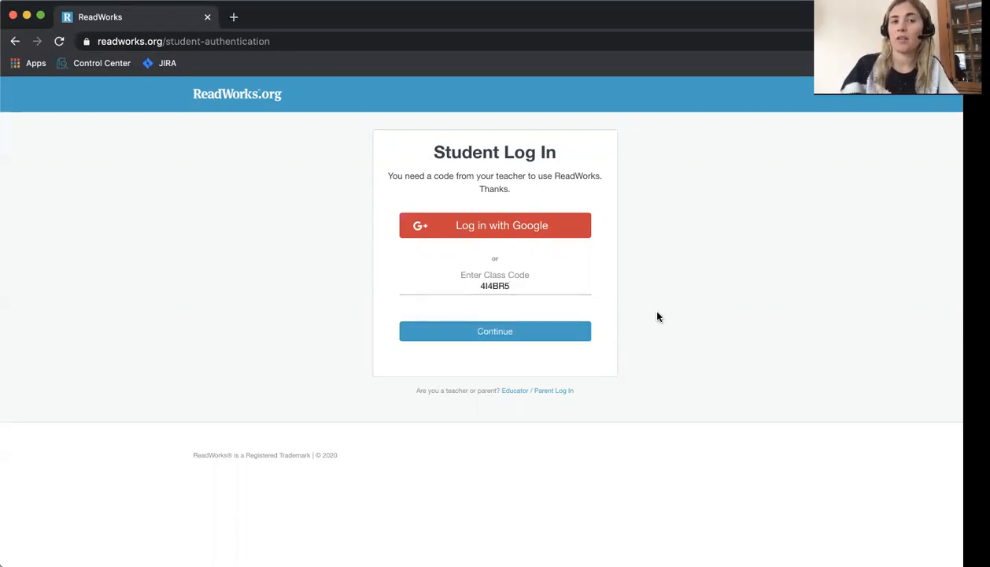
pyautogui.moveTo(439, 441)
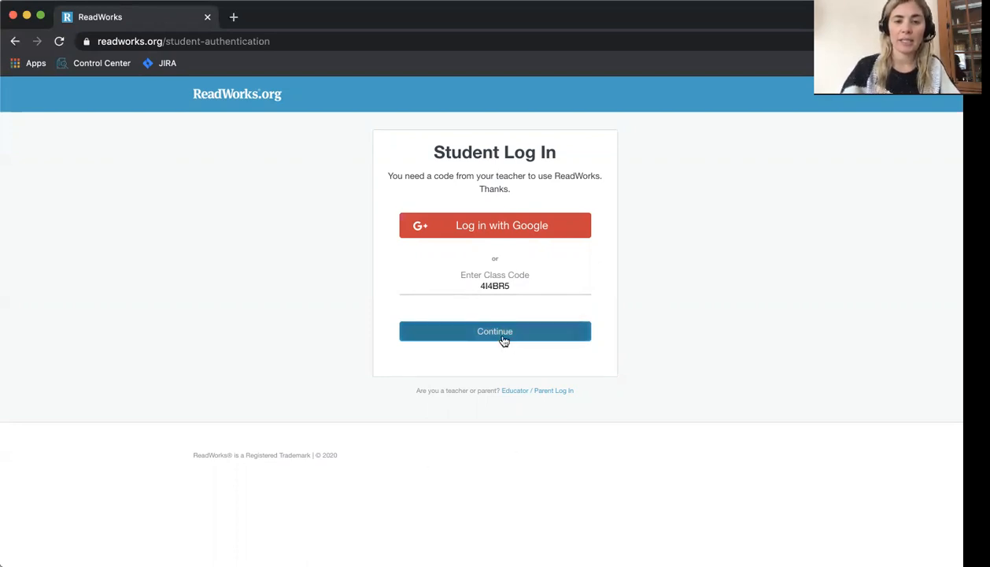
# Submit the class code and select Katy from the class's student names.
pyautogui.click(494, 331)
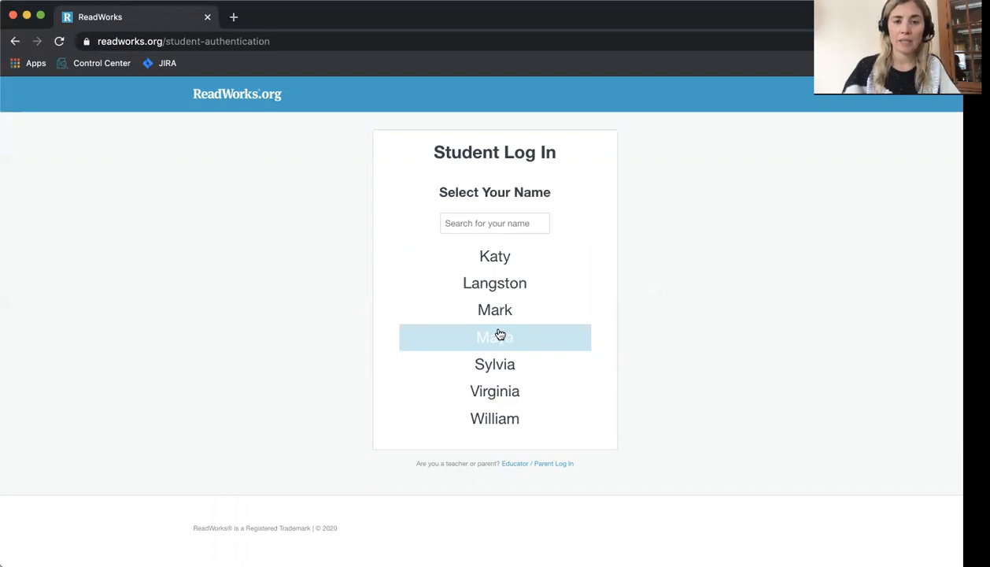
pyautogui.moveTo(475, 259)
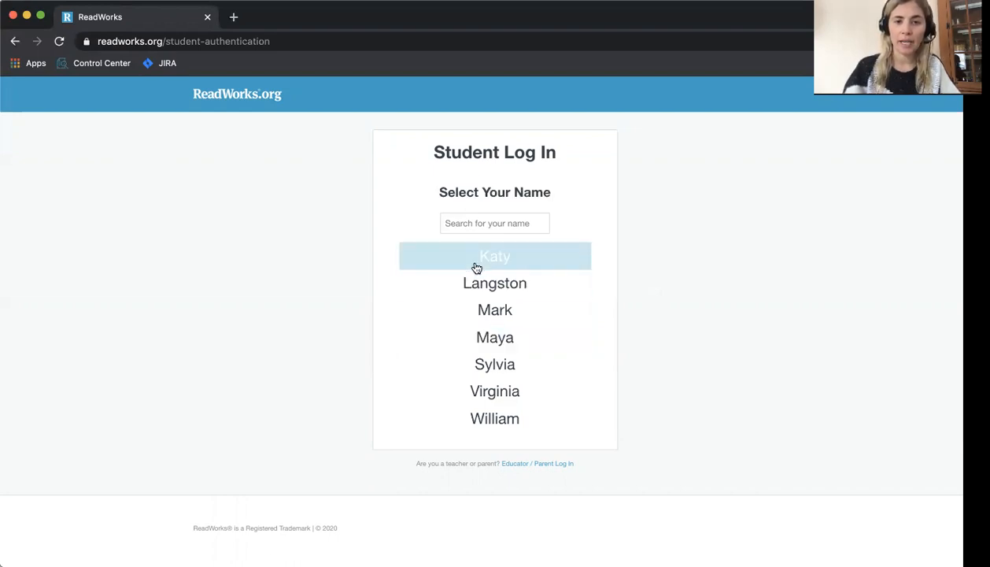
pyautogui.click(494, 255)
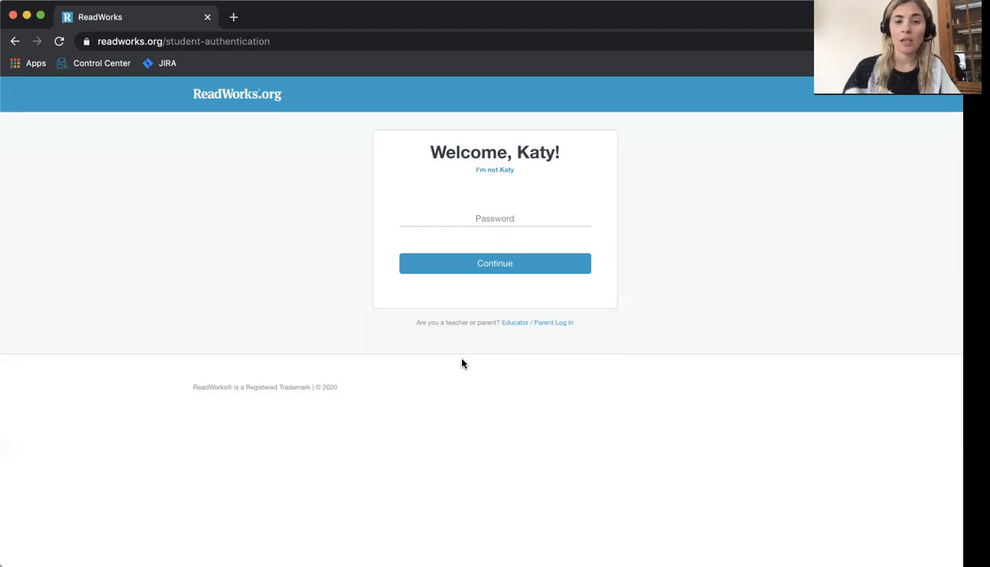
# Sign in as Katy using Chrome's saved password, reaching the assignments page.
pyautogui.click(494, 219)
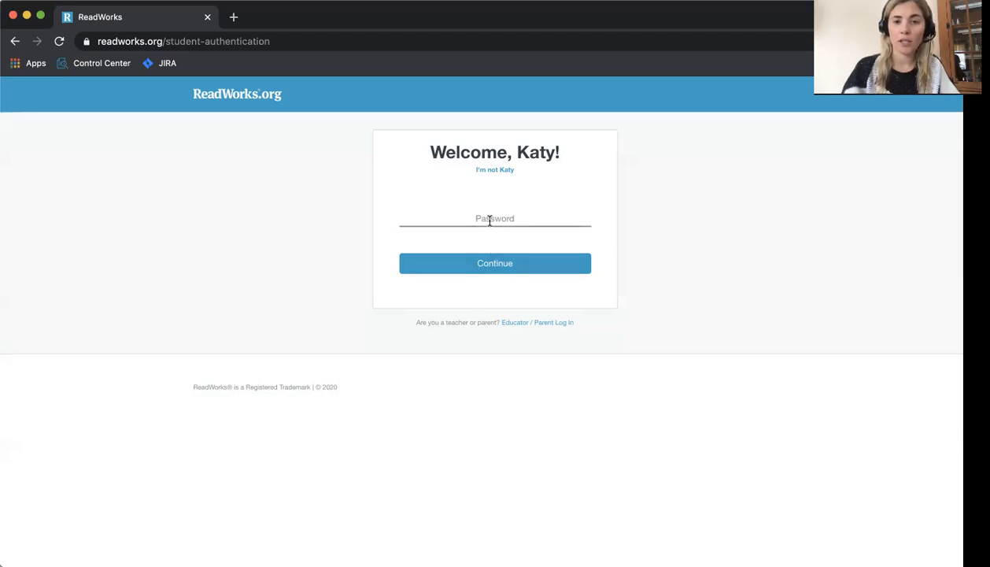
pyautogui.click(494, 263)
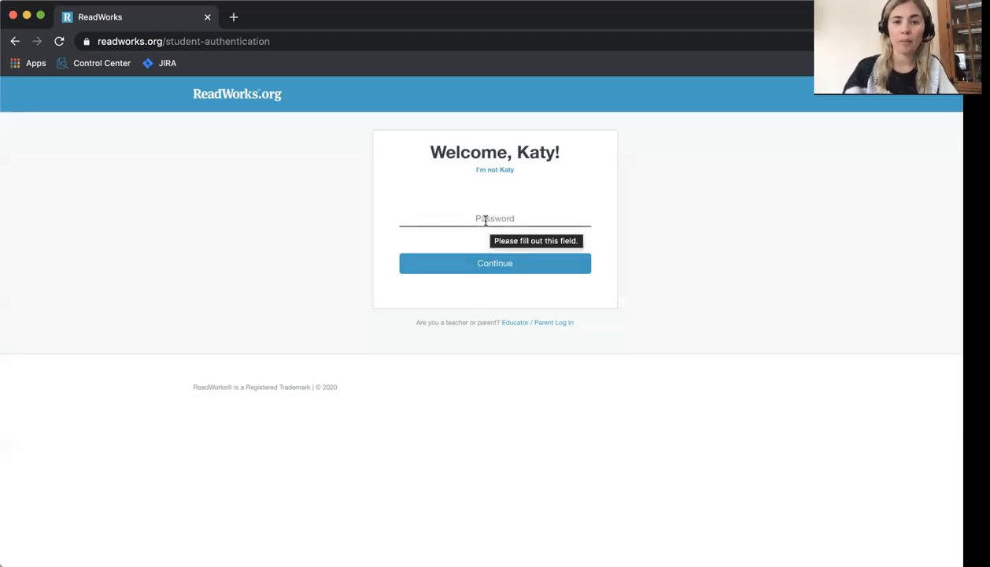
pyautogui.click(494, 219)
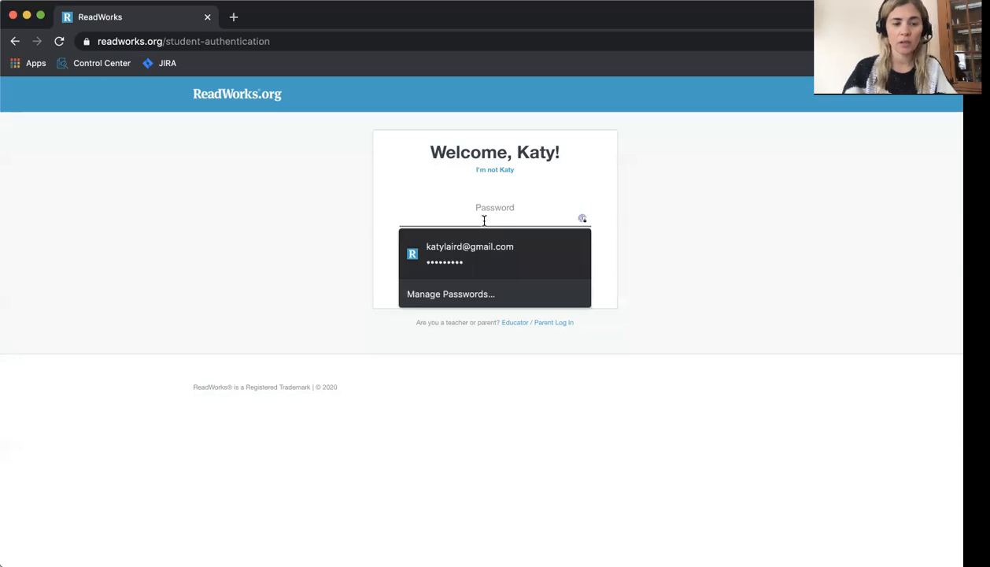
pyautogui.click(469, 252)
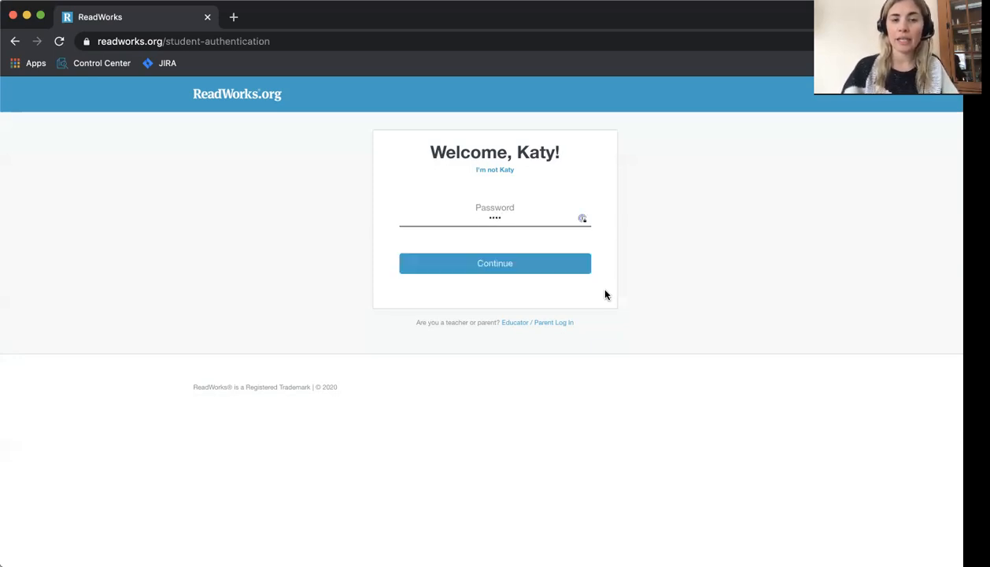
pyautogui.click(494, 263)
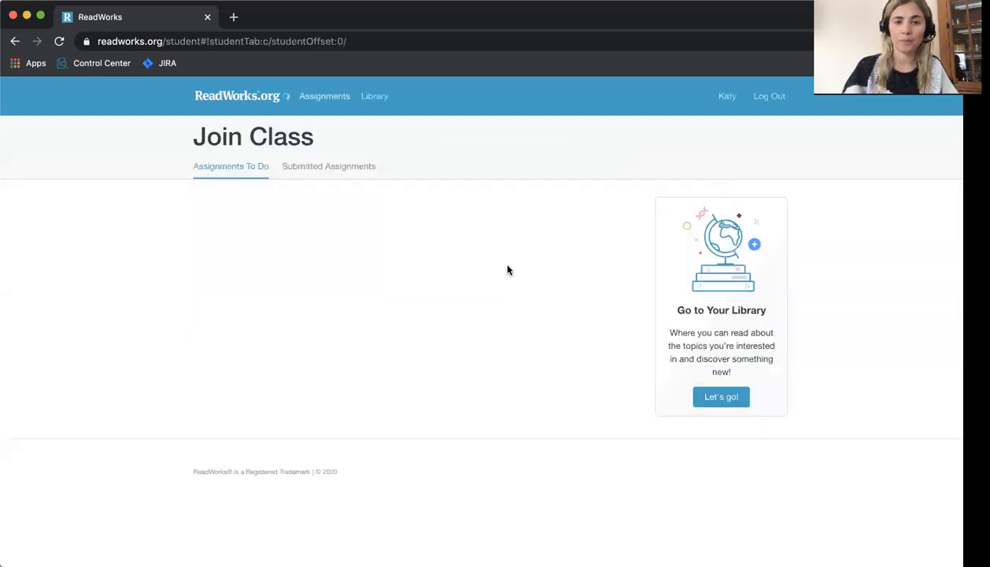